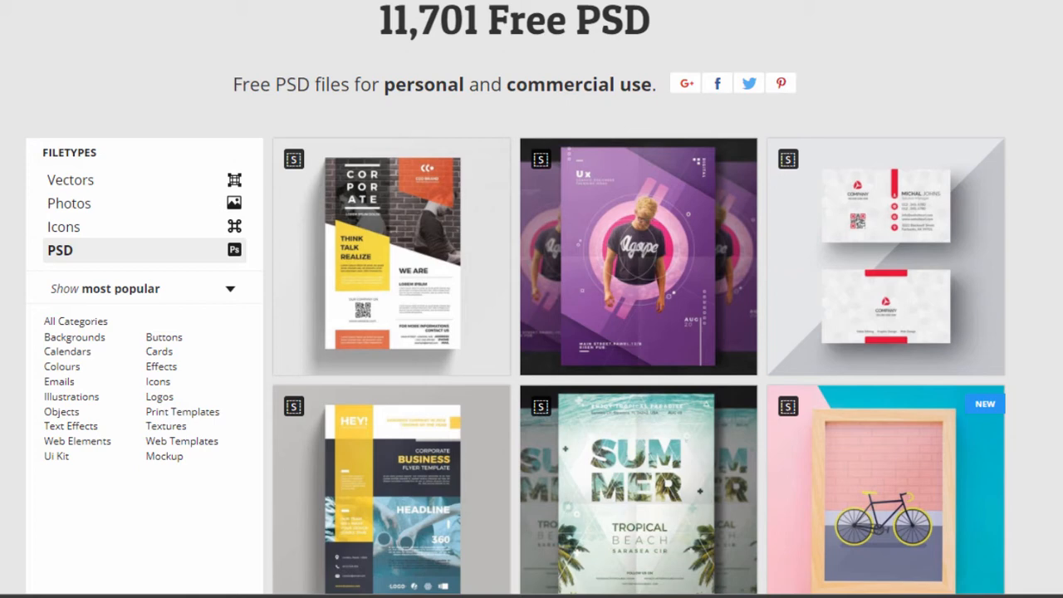
Find tinyhouse.psd in the Downloads folder and open it in Photopea
scroll("down", 3)
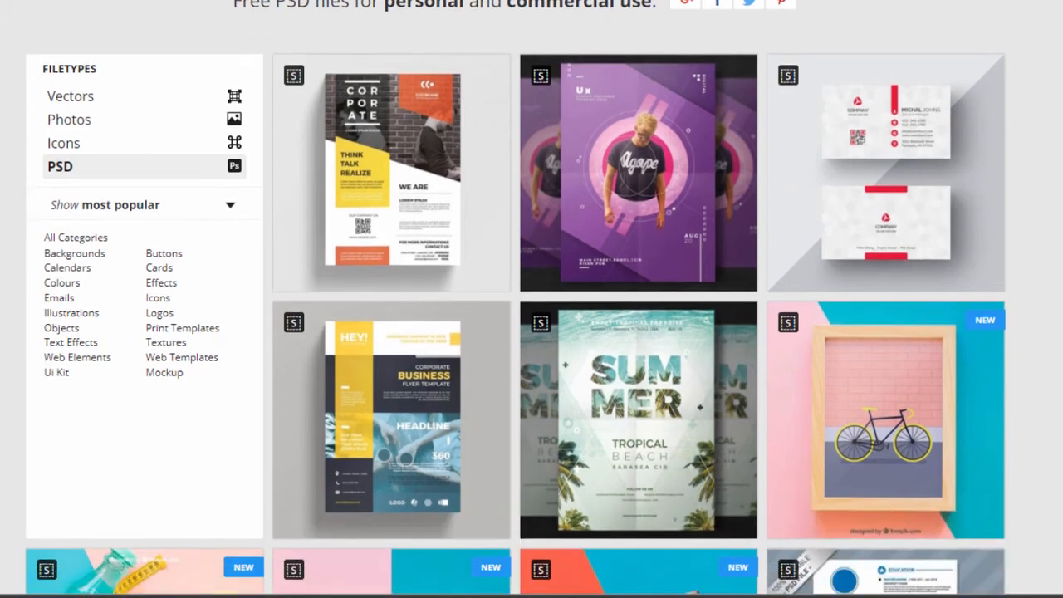
scroll("down", 3)
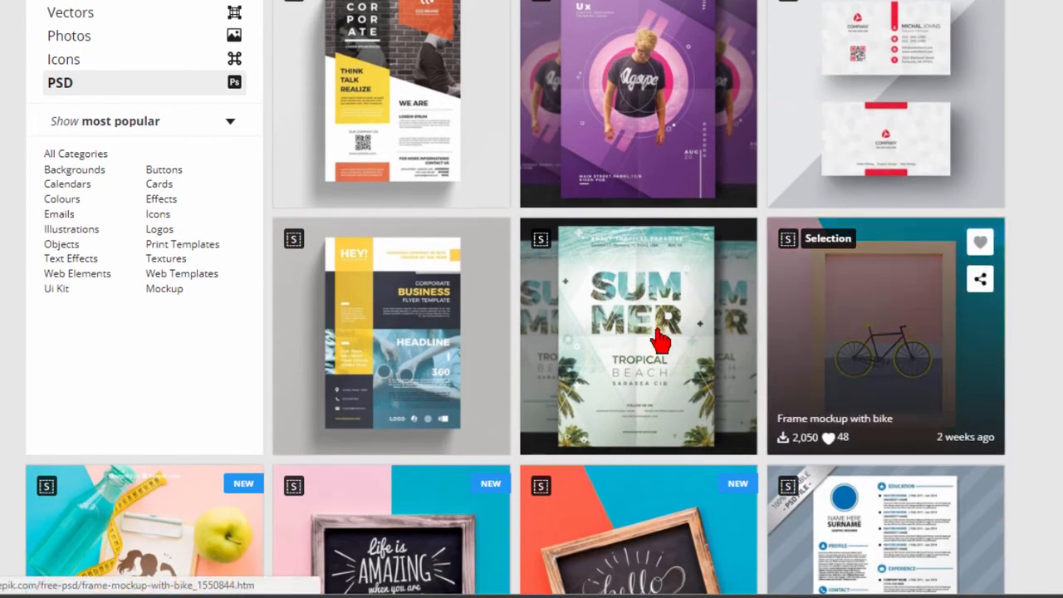
mouse_move(987, 335)
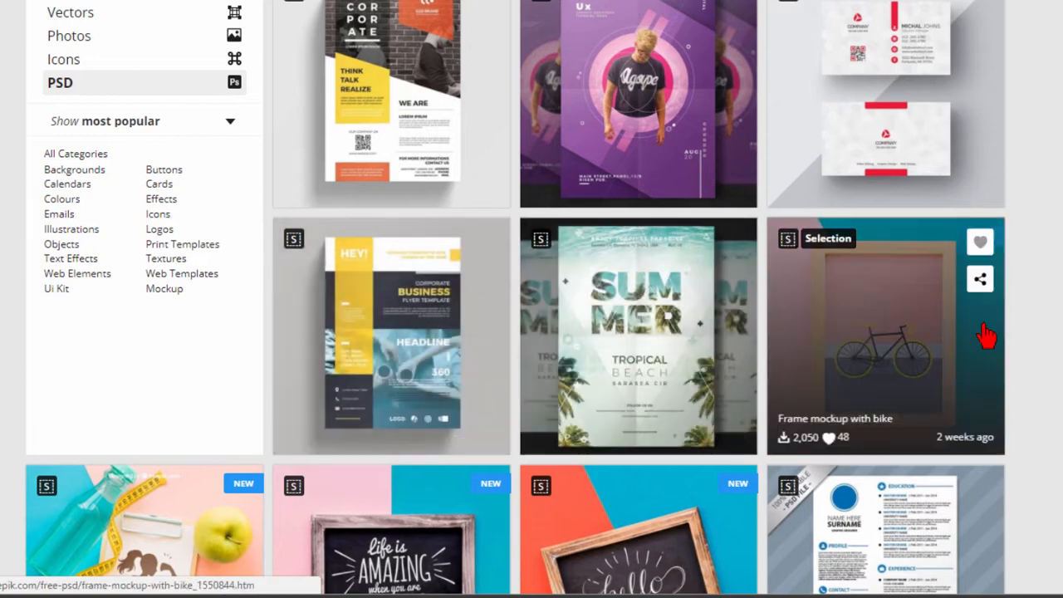
scroll("down", 3)
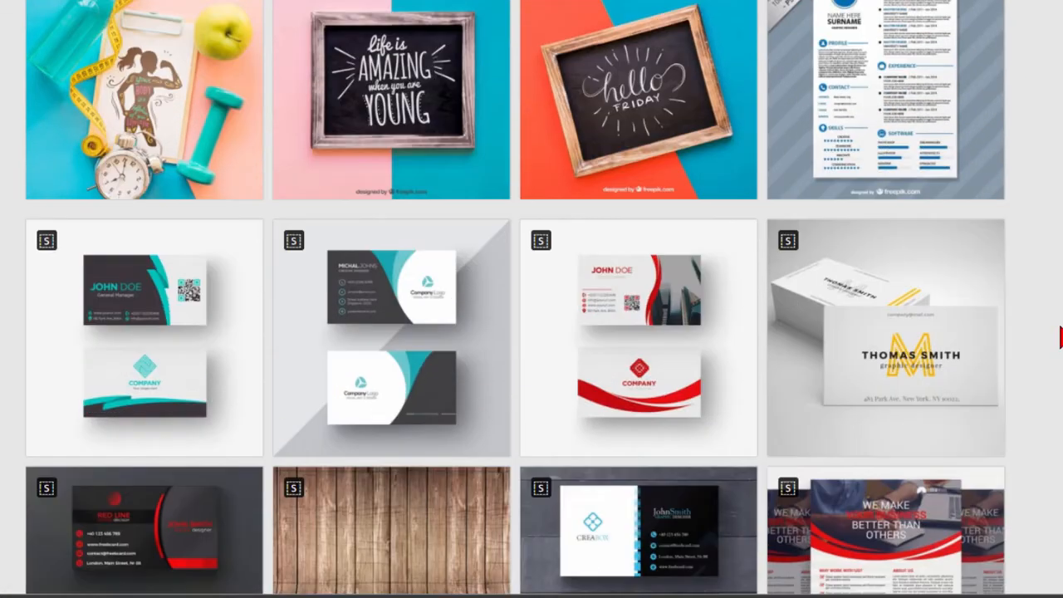
scroll("down", 3)
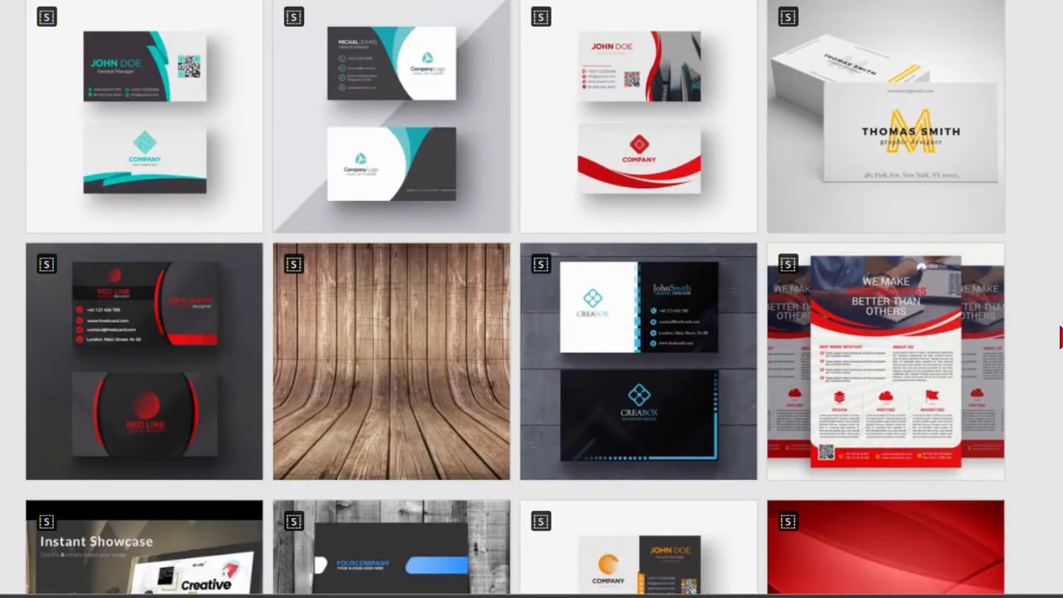
scroll("down", 3)
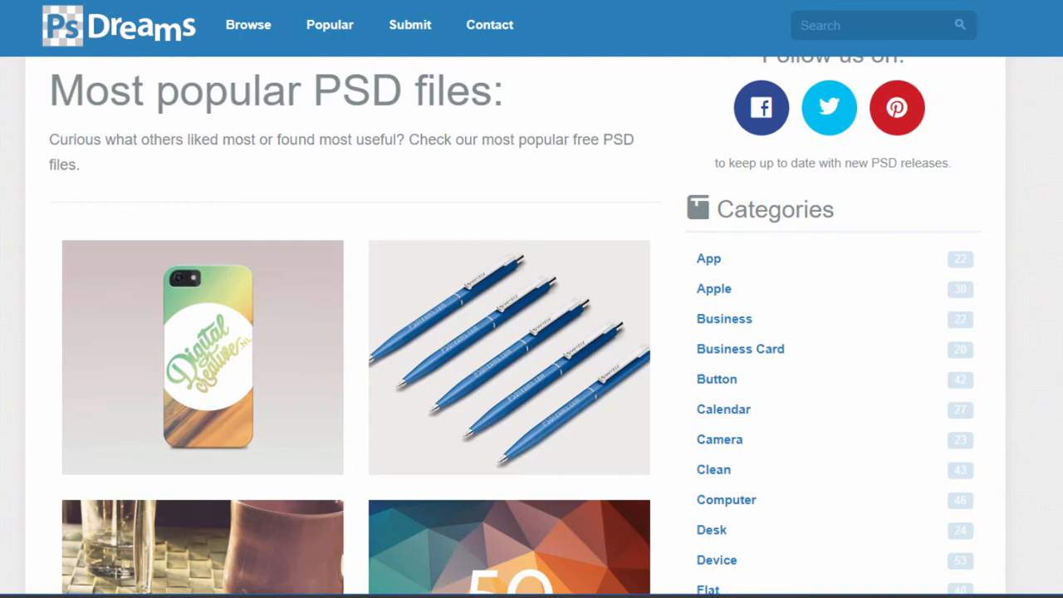
scroll("down", 3)
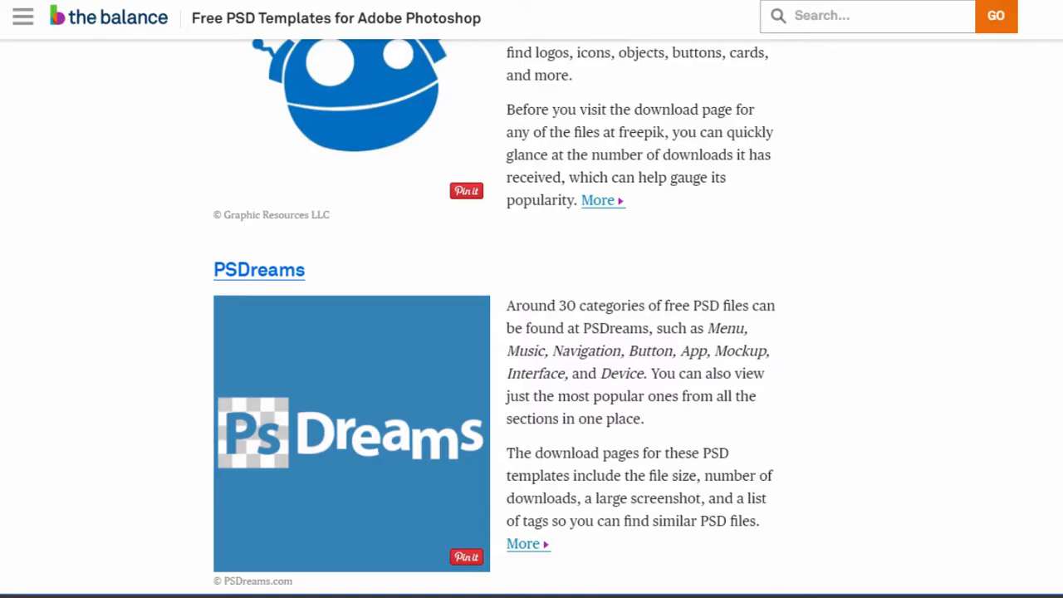
scroll("up", 3)
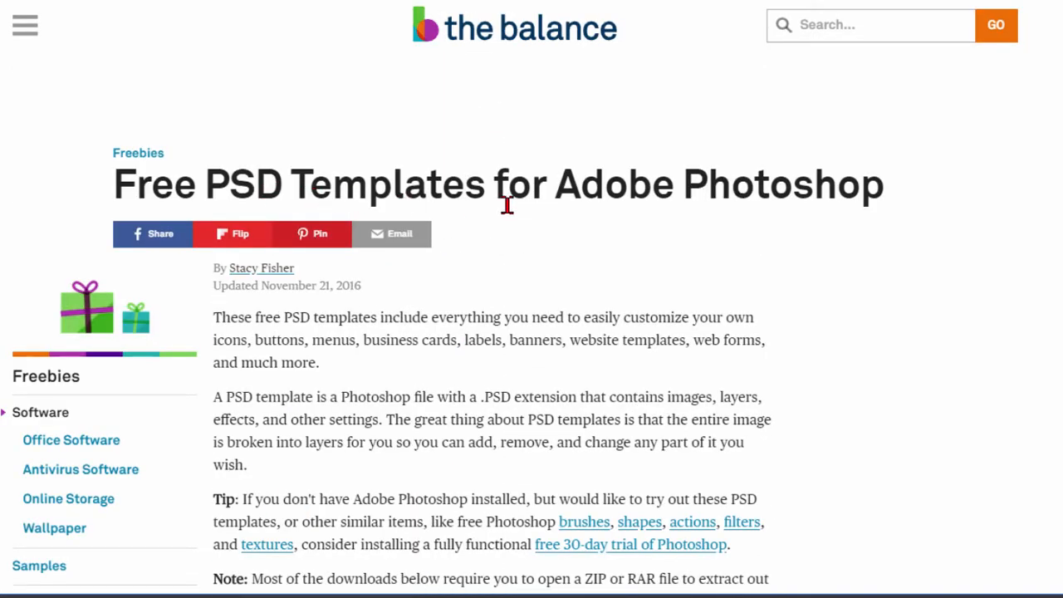
mouse_move(661, 251)
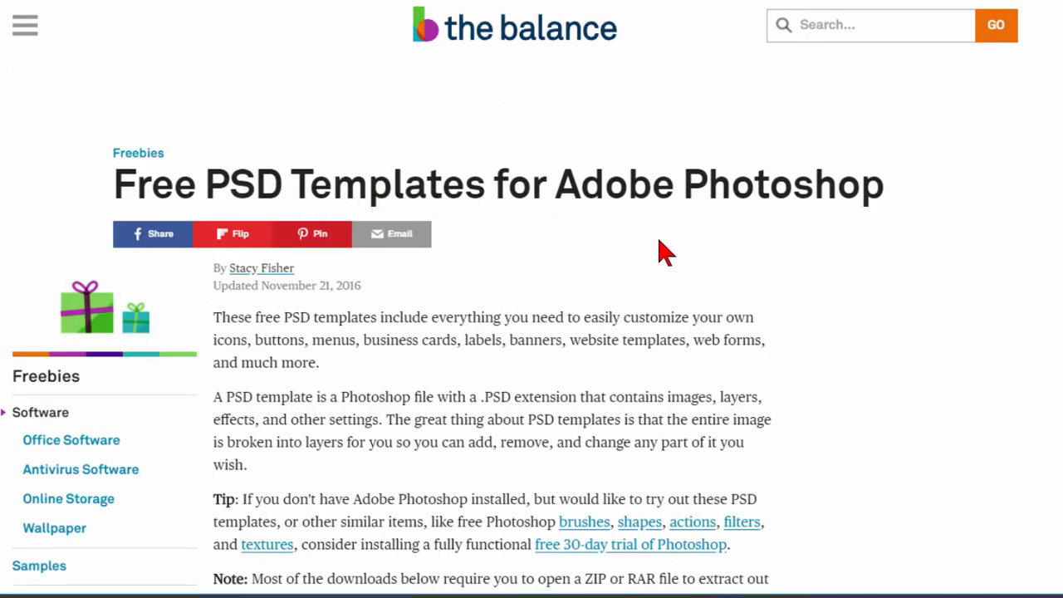
mouse_move(857, 300)
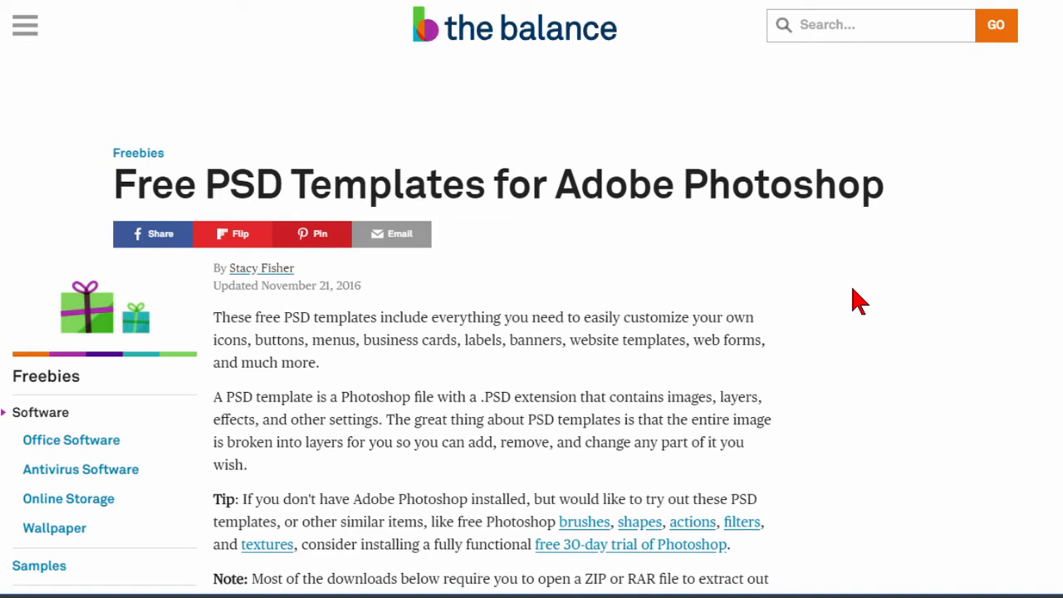
mouse_move(868, 327)
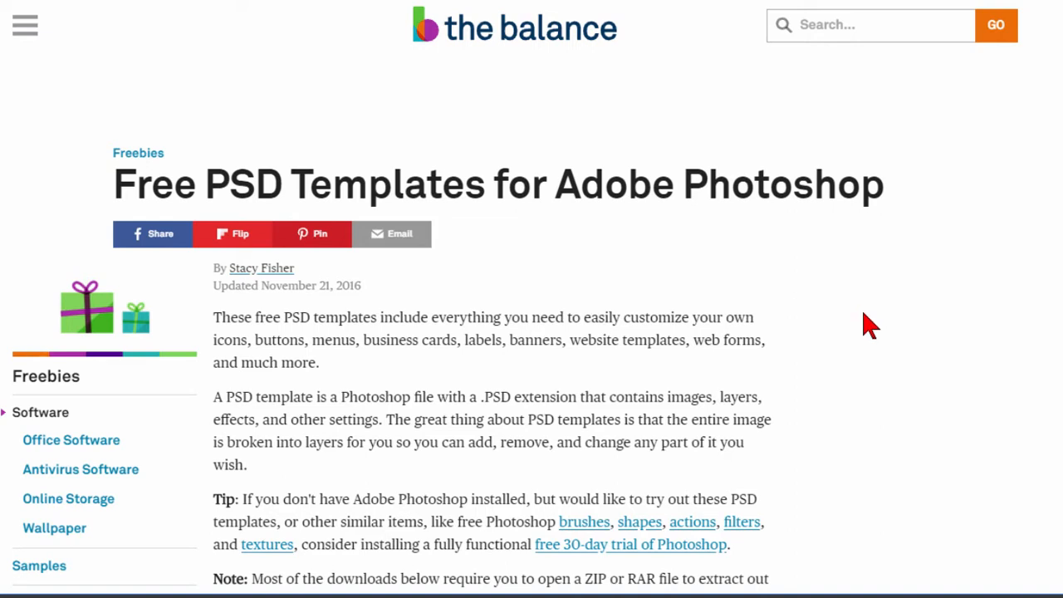
mouse_move(812, 262)
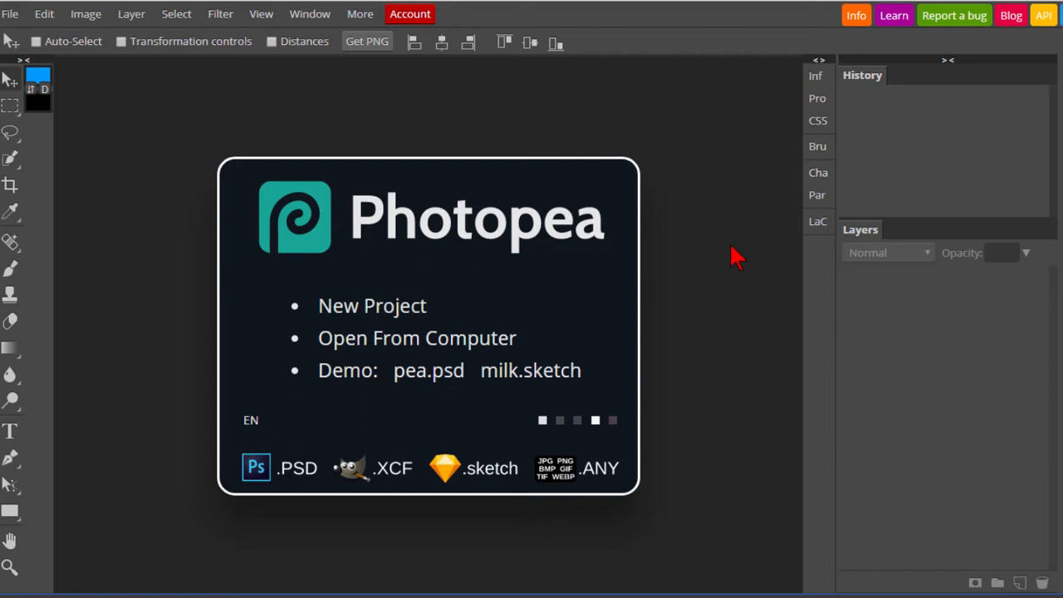
mouse_move(569, 135)
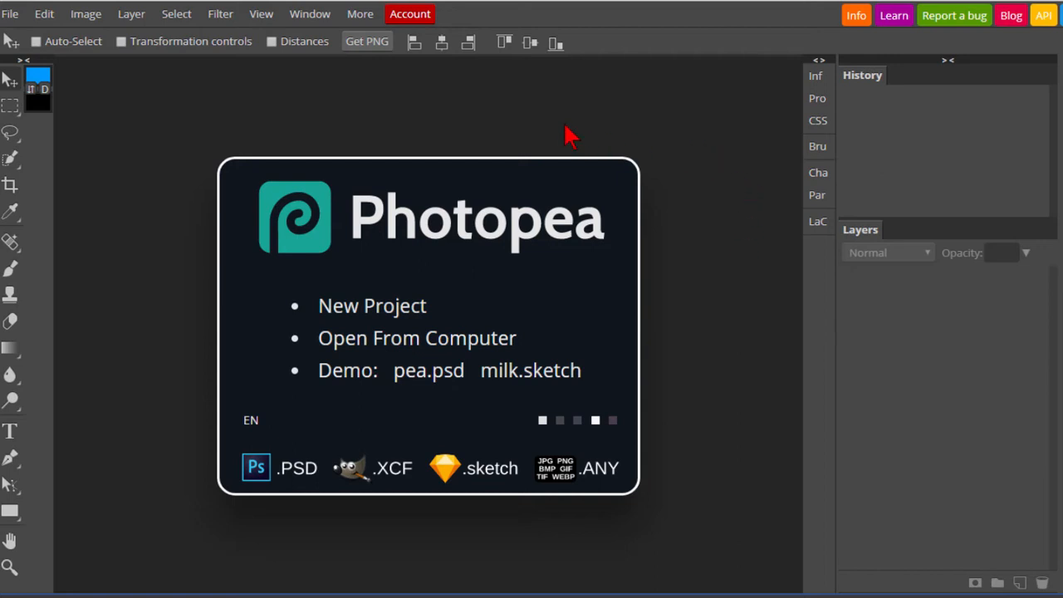
mouse_move(228, 31)
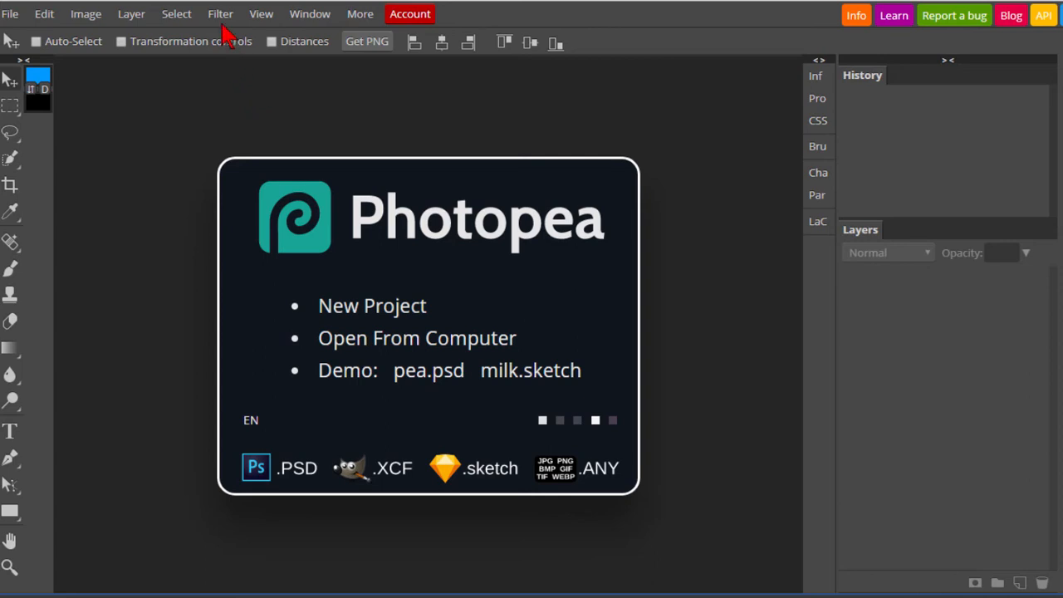
mouse_move(239, 10)
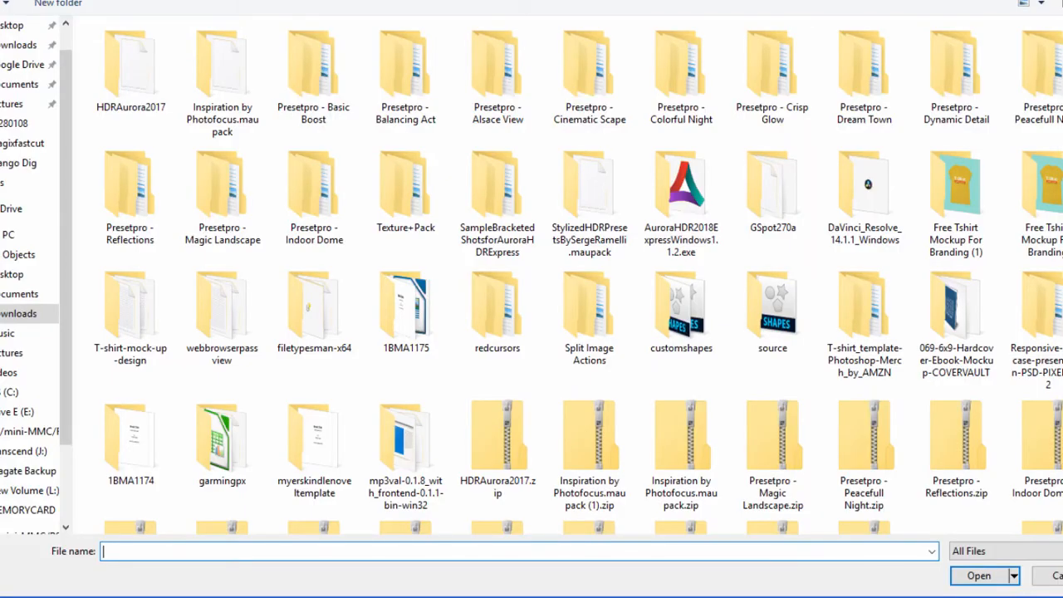
mouse_move(515, 315)
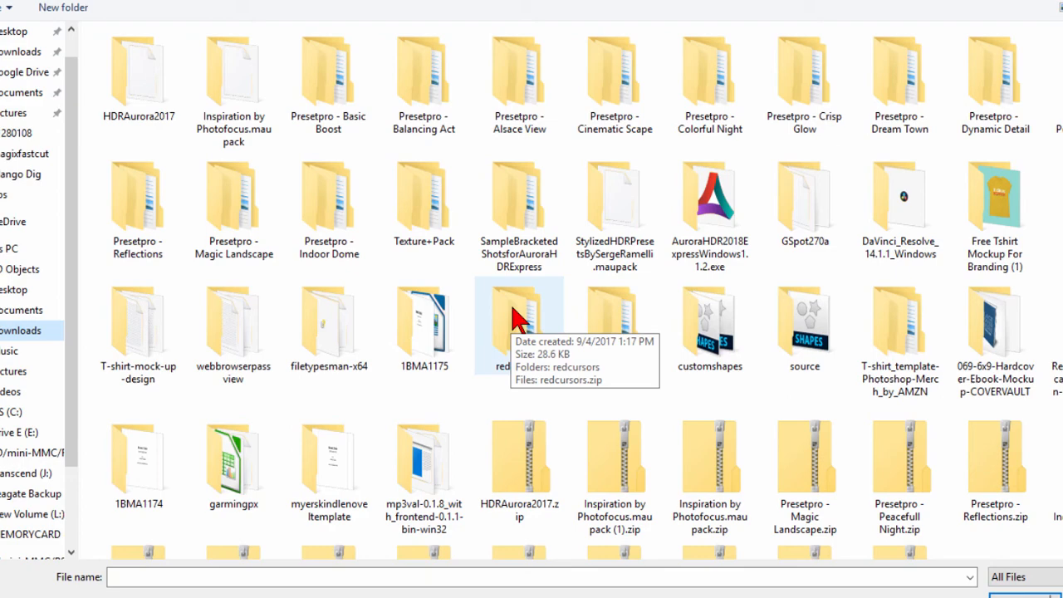
scroll("down", 3)
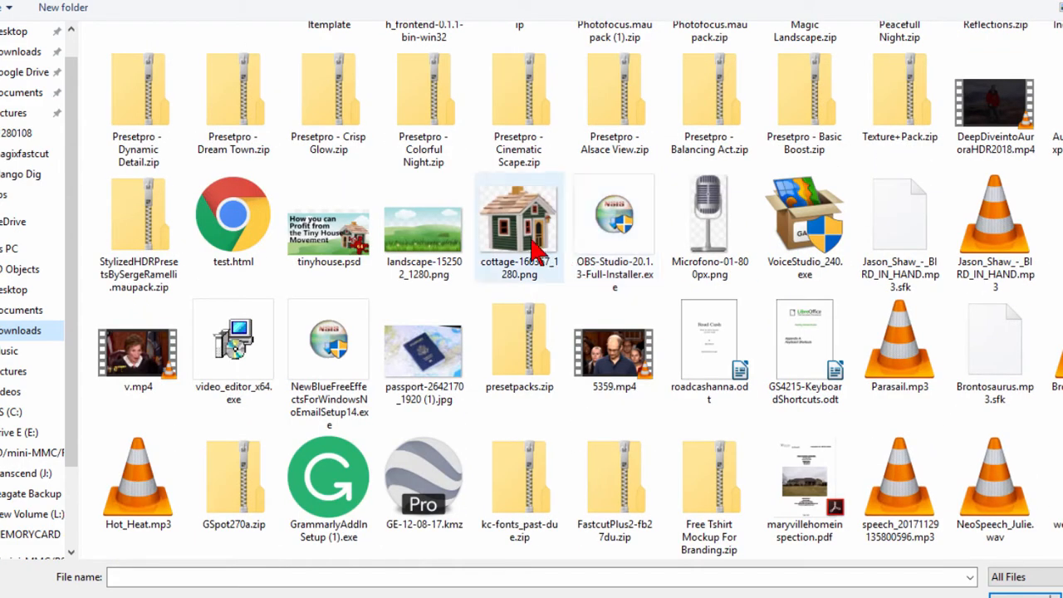
double_click(519, 214)
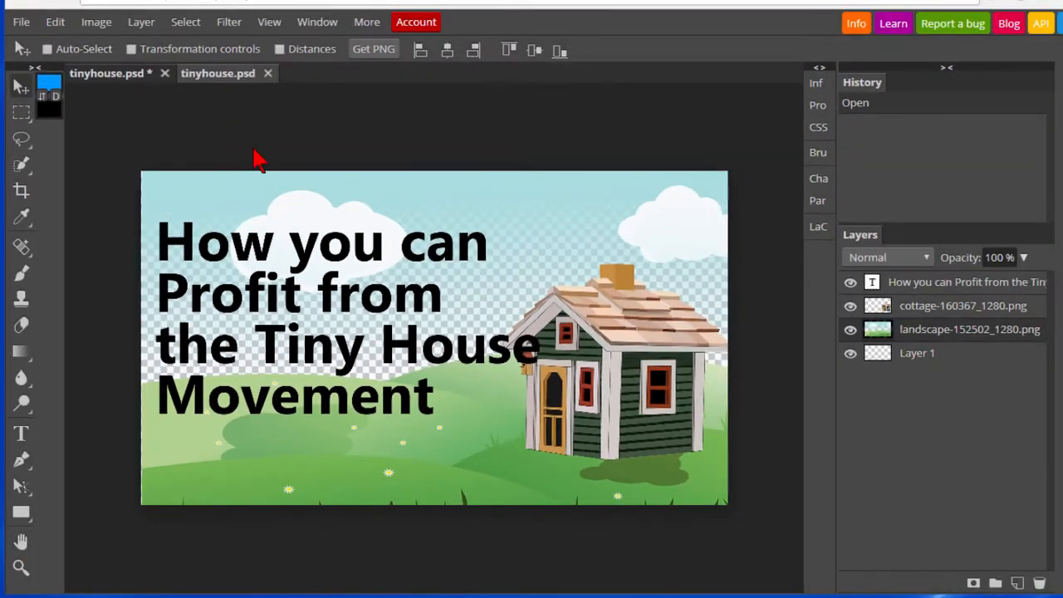
left_click(268, 22)
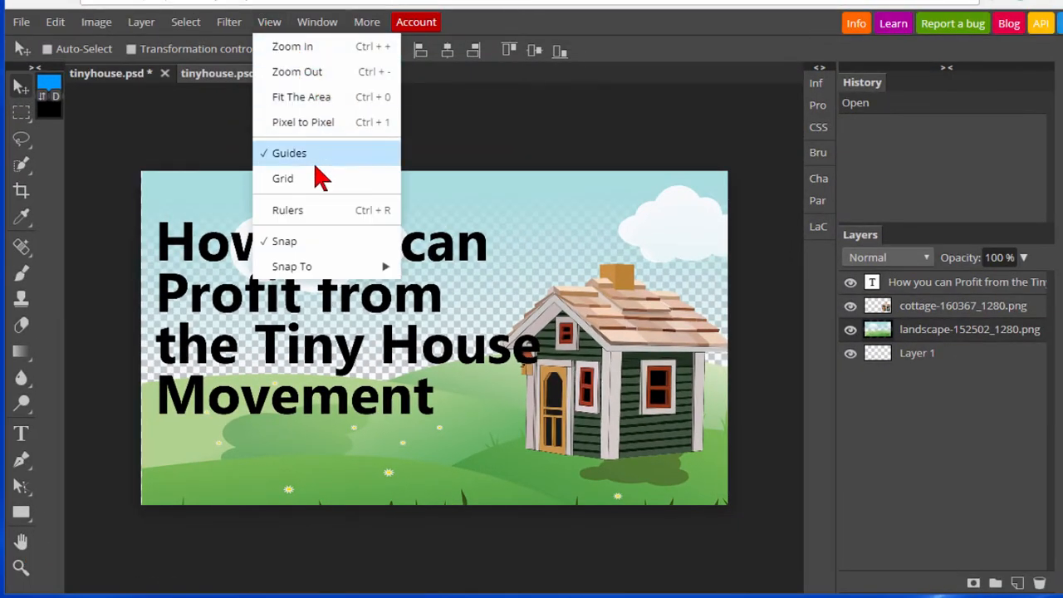
mouse_move(426, 132)
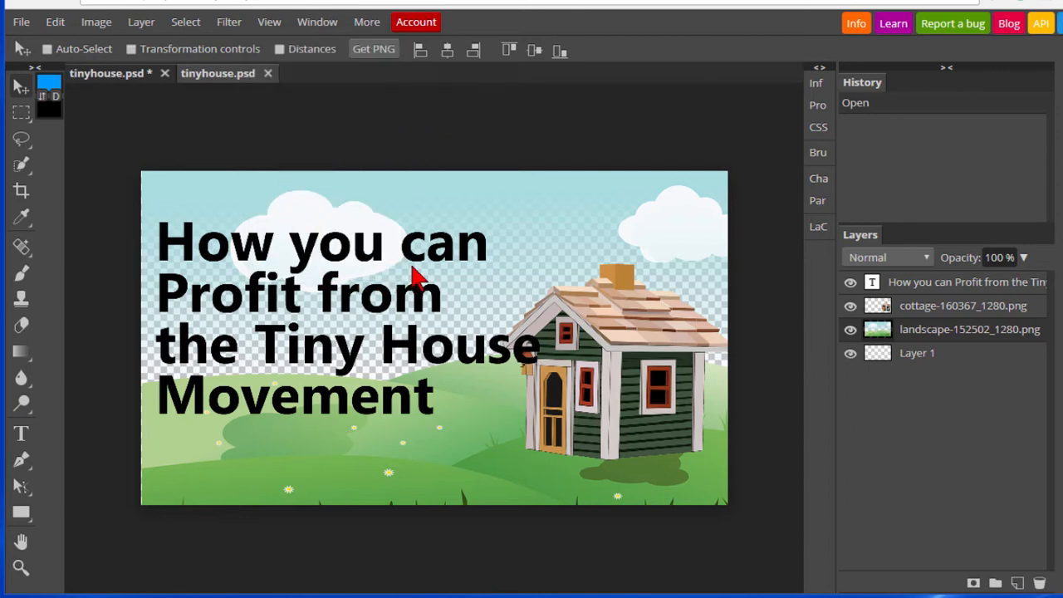
mouse_move(393, 253)
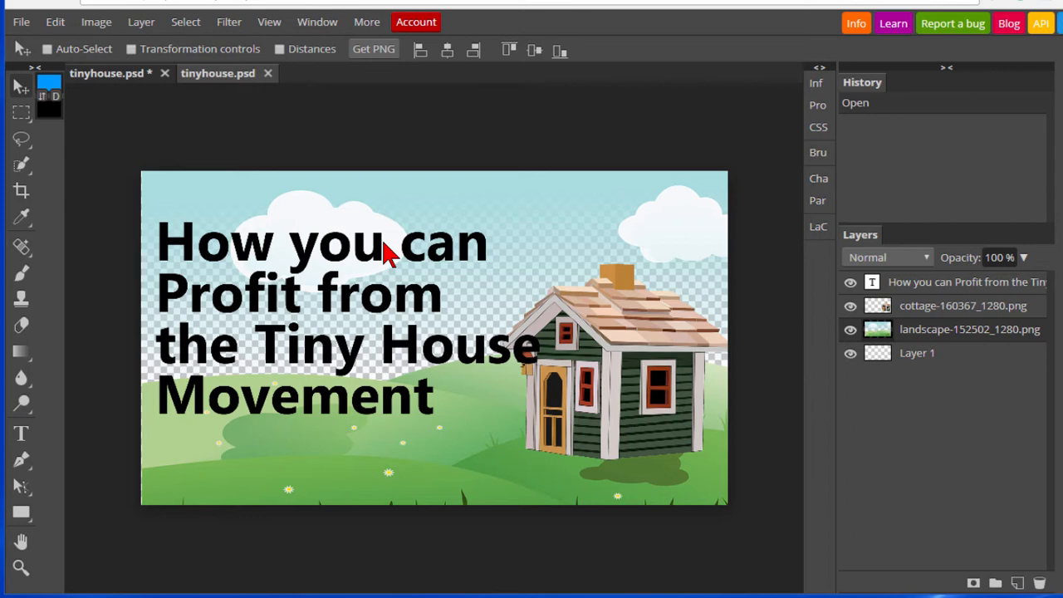
left_click_drag(391, 253, 270, 270)
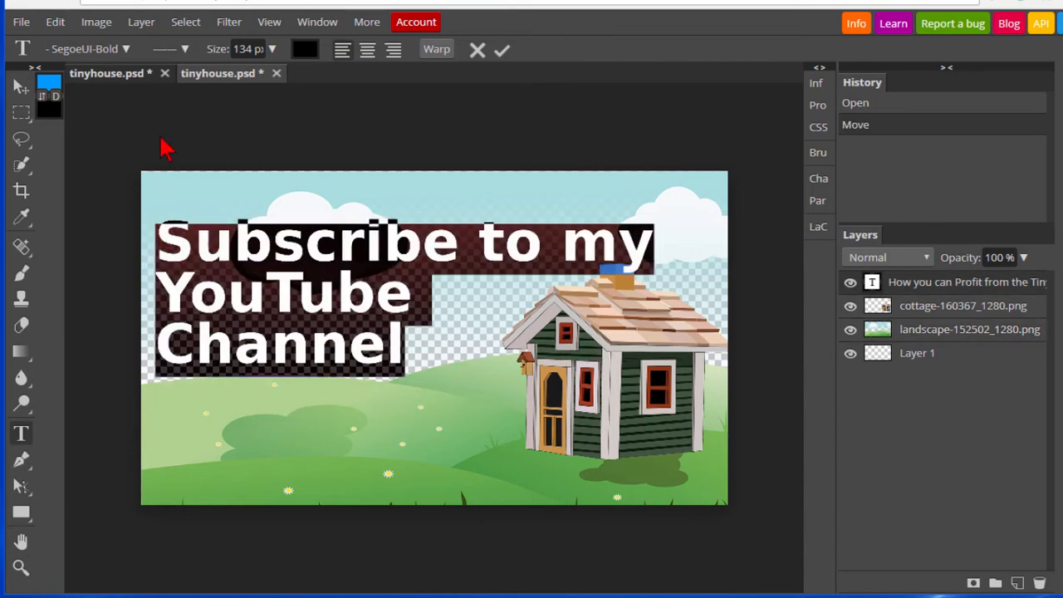
left_click(124, 48)
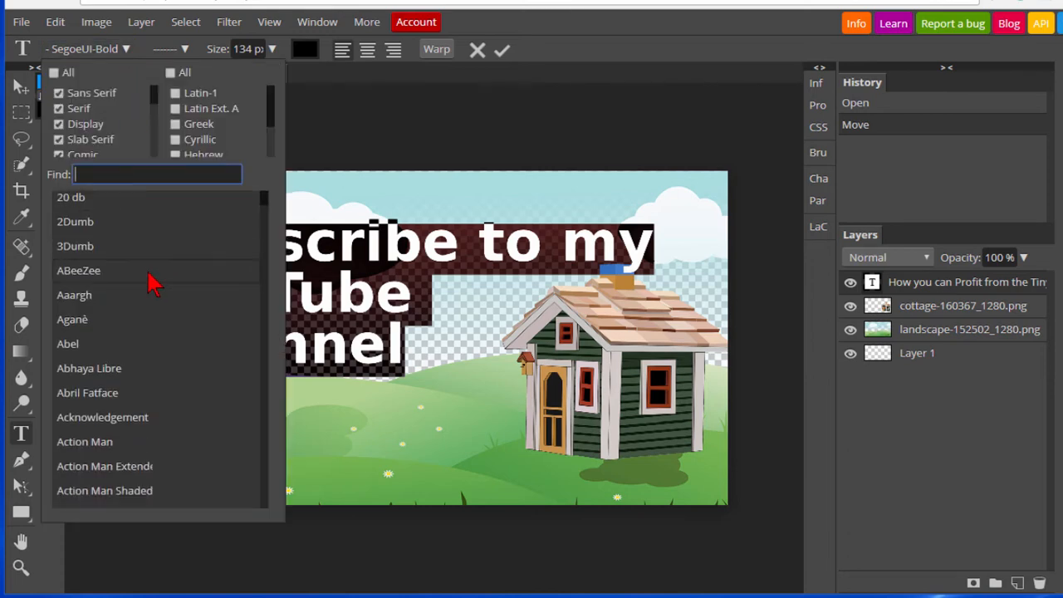
left_click(78, 269)
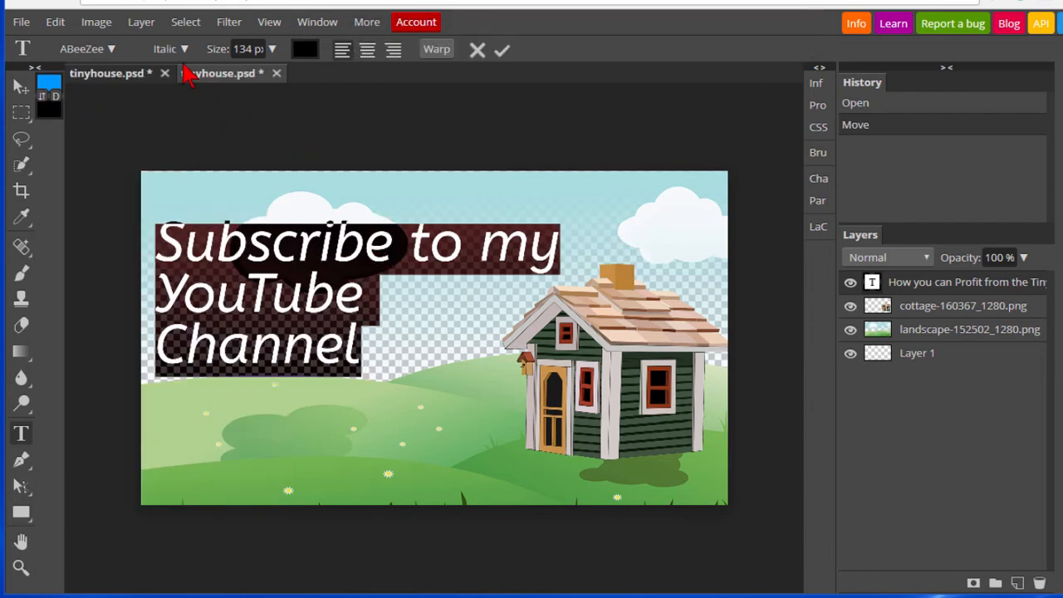
left_click(54, 22)
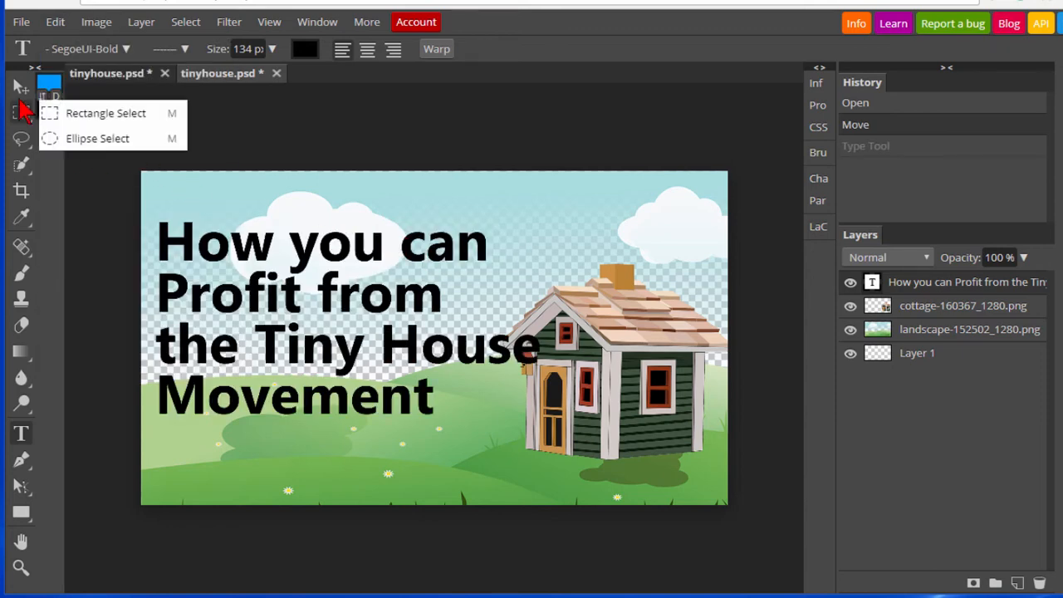
Move the cottage right of the title and restore the landscape layer to 100% opacity
left_click(18, 85)
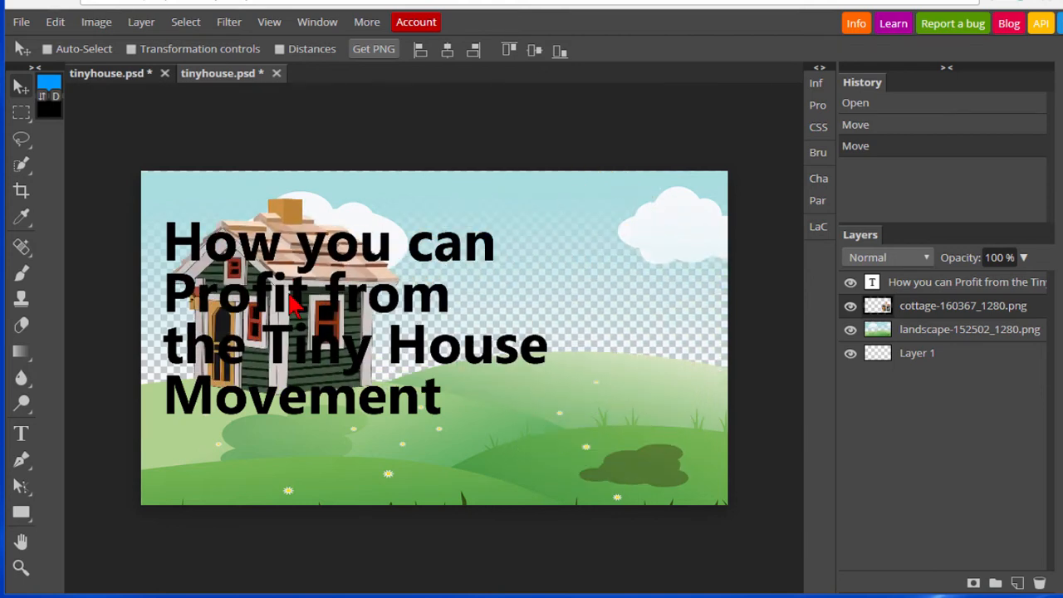
left_click_drag(290, 299, 615, 348)
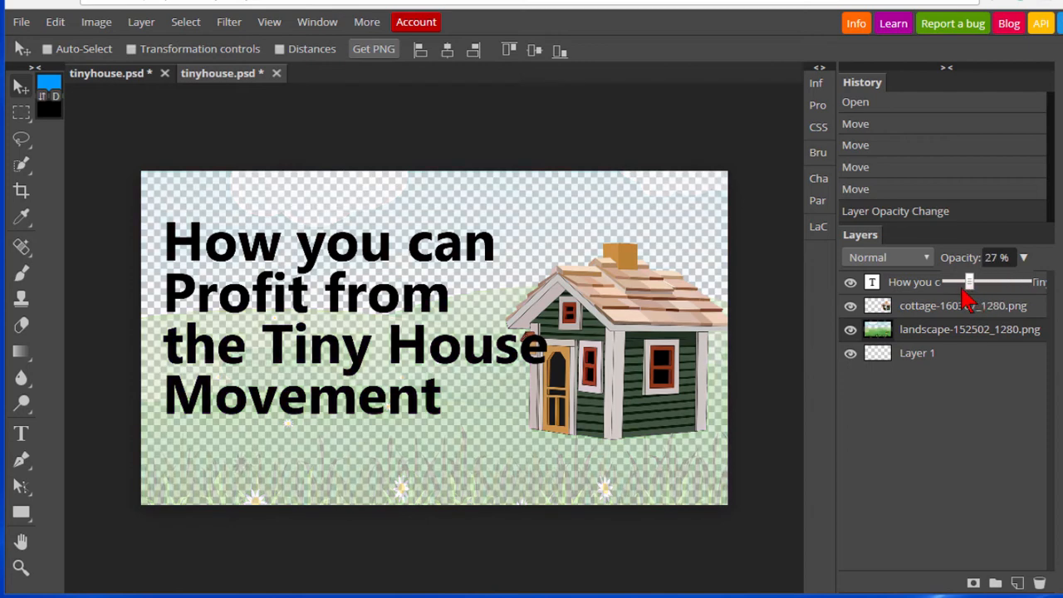
left_click_drag(969, 282, 1035, 282)
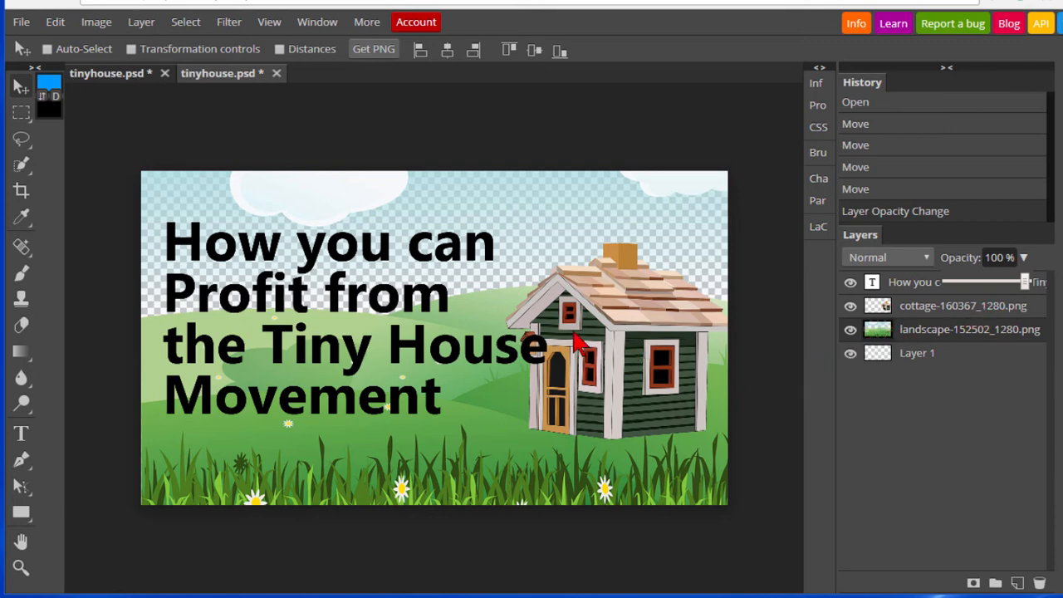
mouse_move(304, 215)
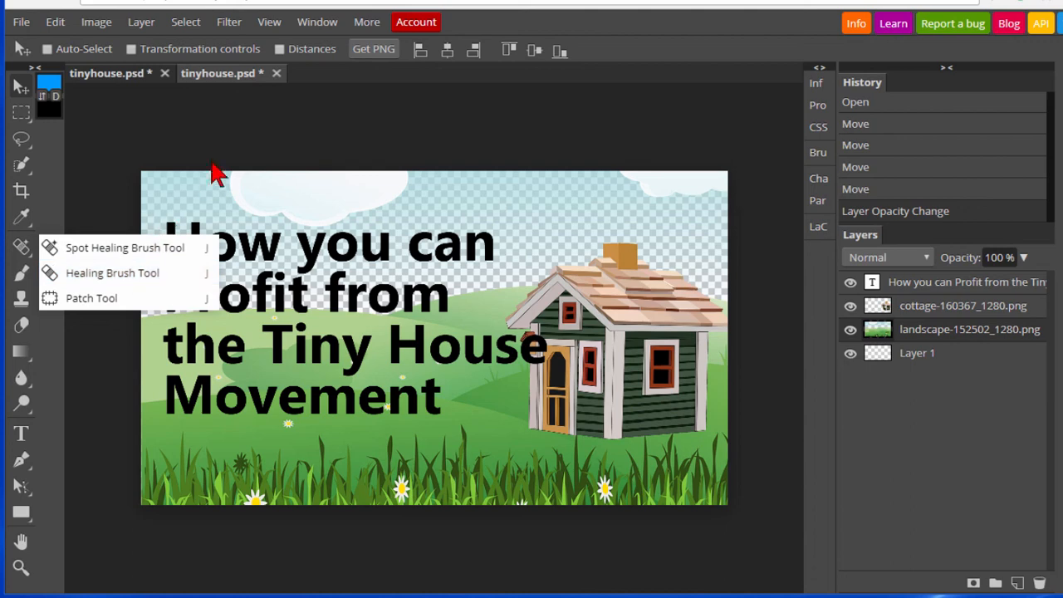
left_click(23, 23)
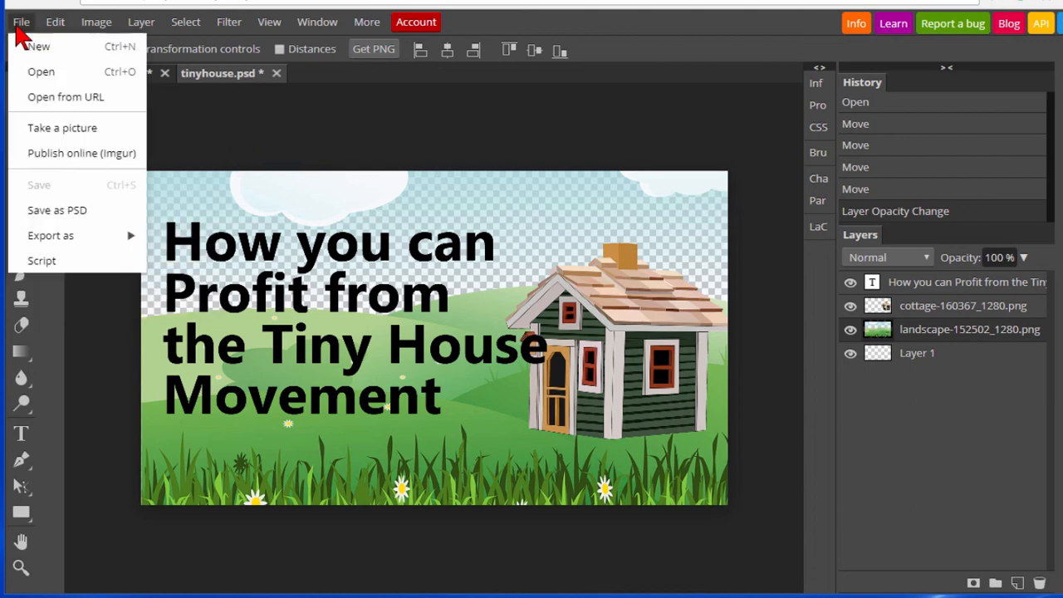
mouse_move(96, 249)
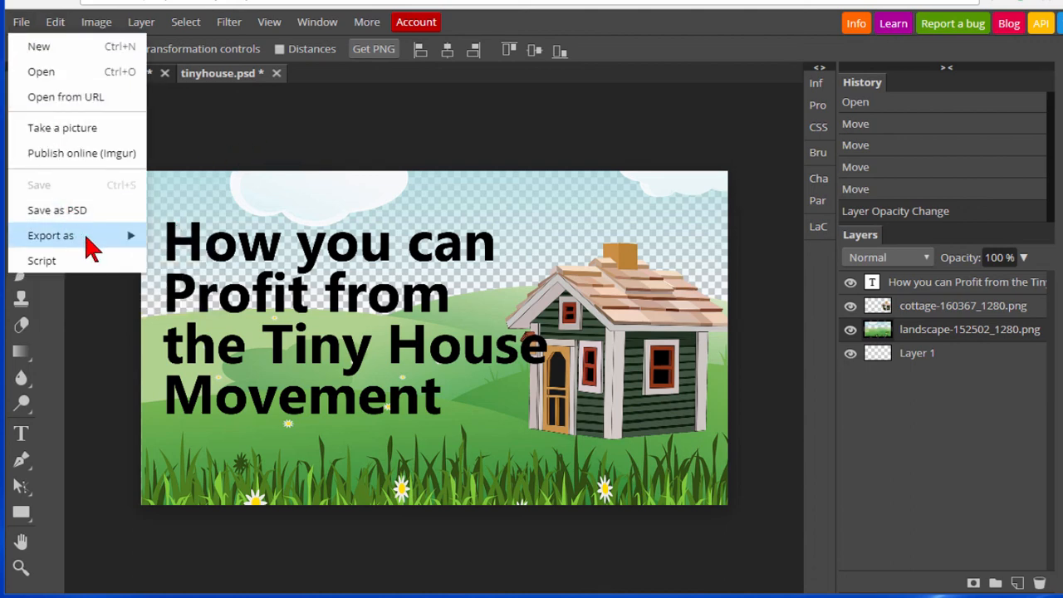
left_click(50, 235)
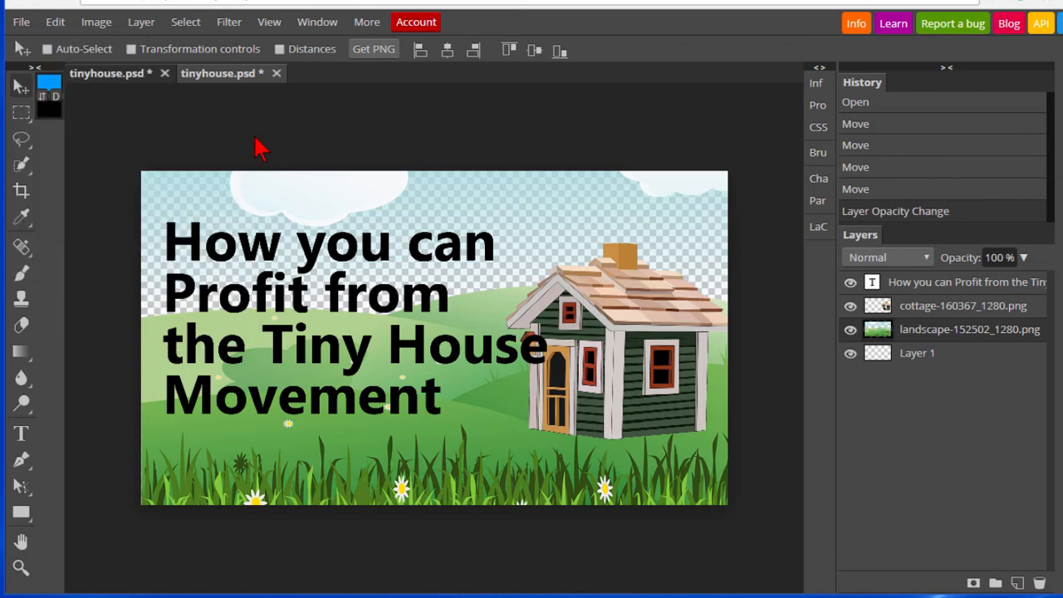
mouse_move(494, 139)
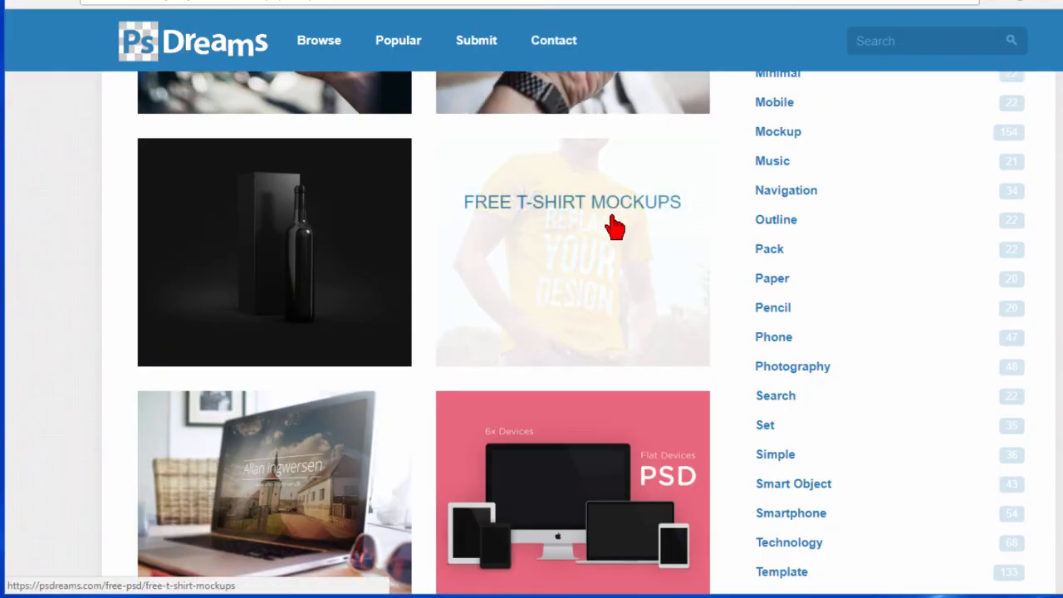
mouse_move(485, 25)
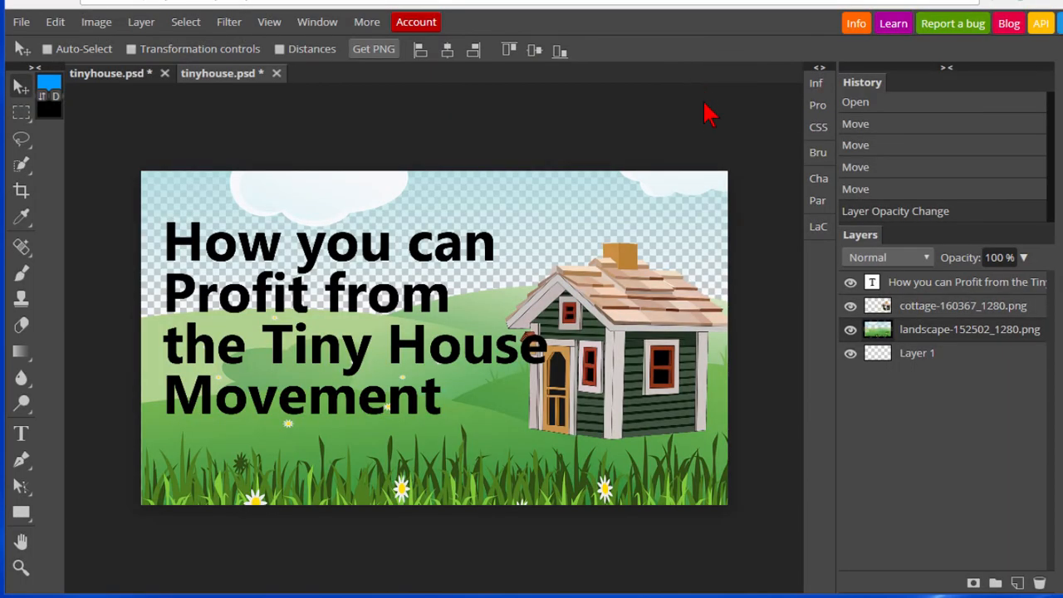
mouse_move(620, 113)
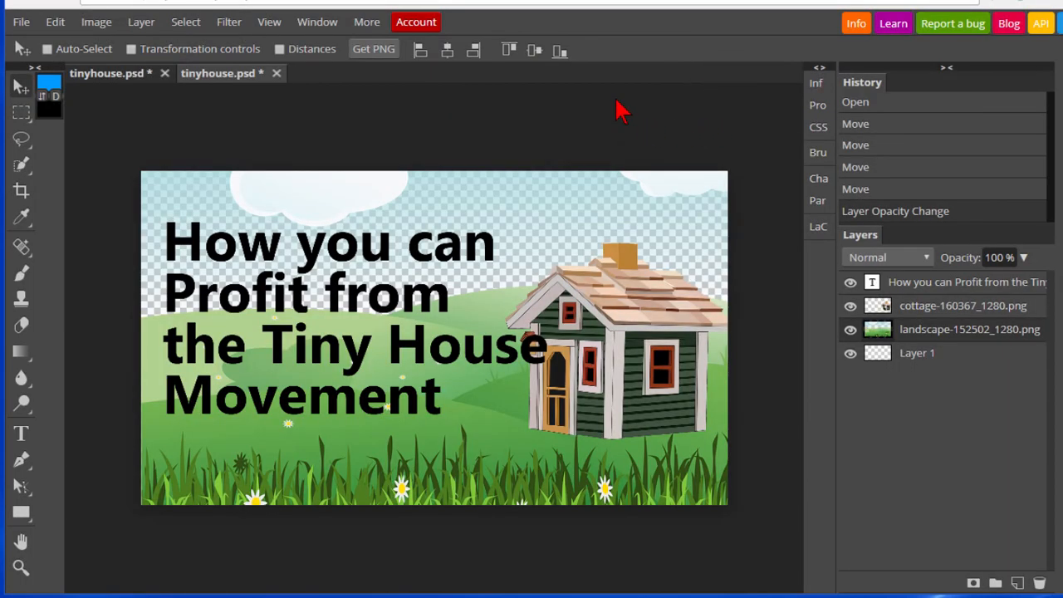
mouse_move(301, 130)
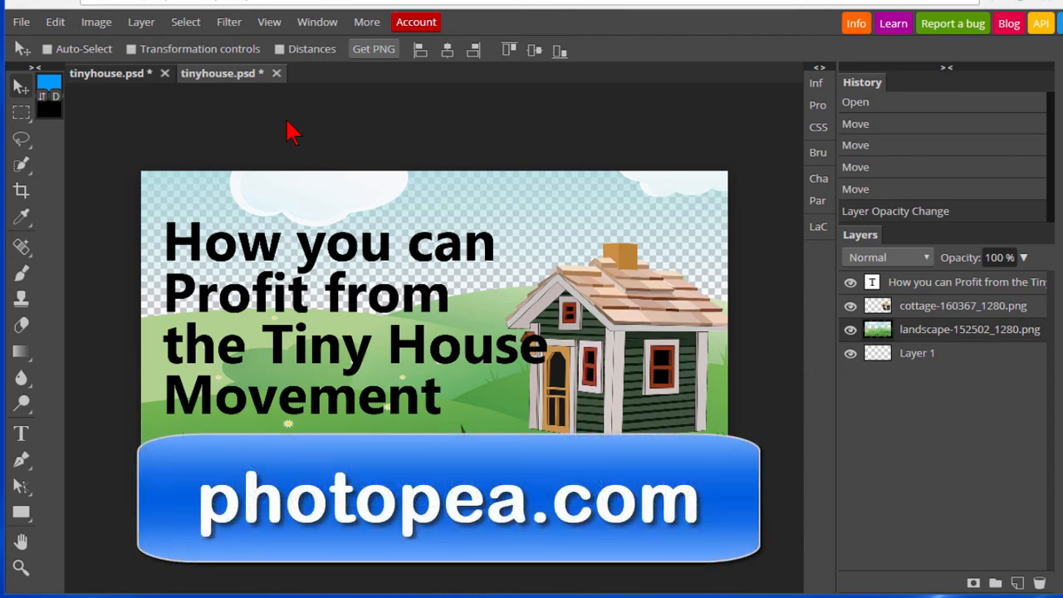
mouse_move(189, 123)
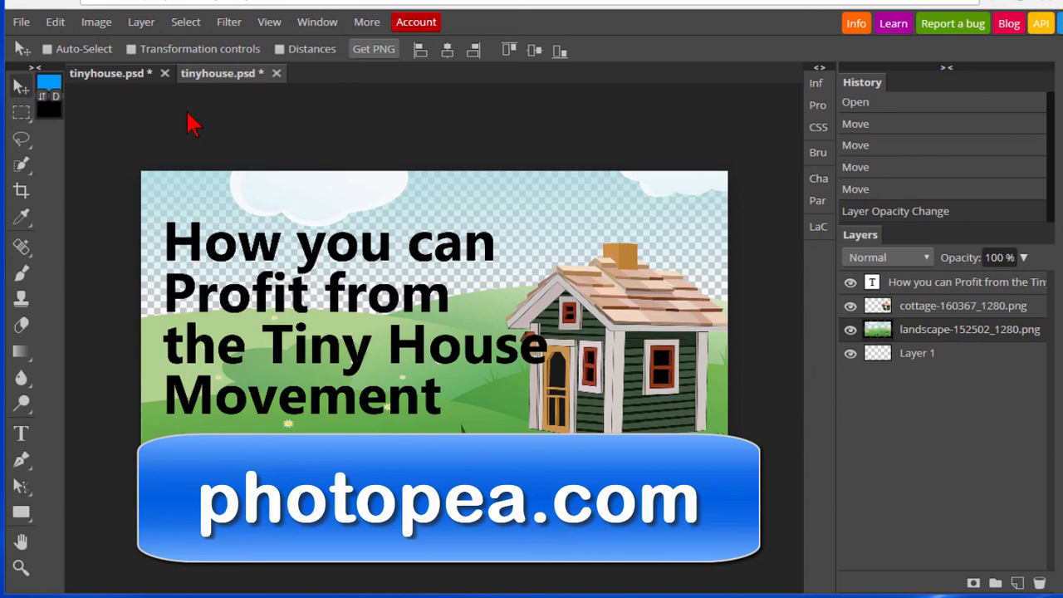